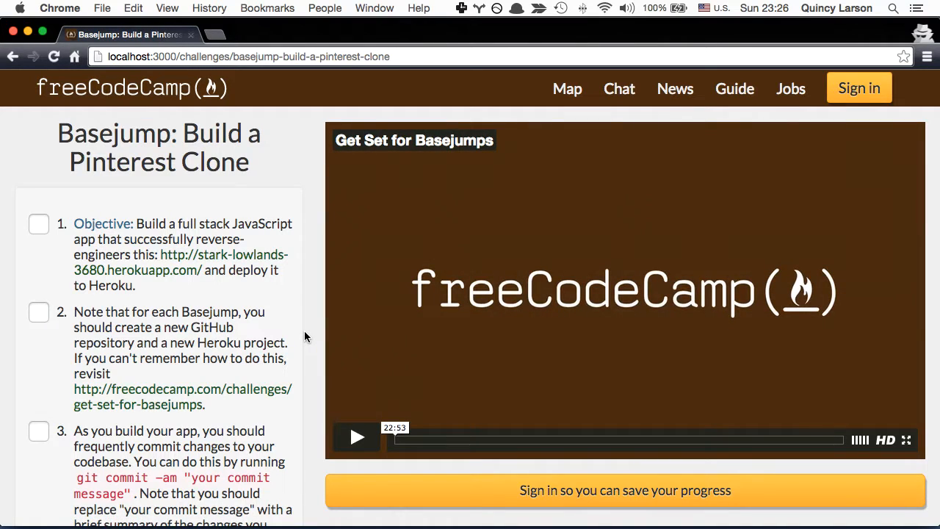
pyautogui.moveTo(209, 262)
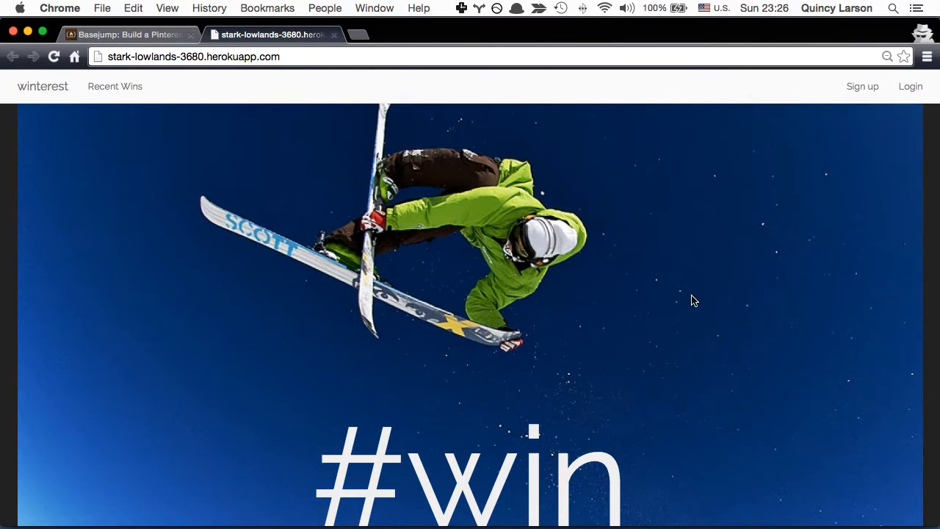
pyautogui.scroll(-3)
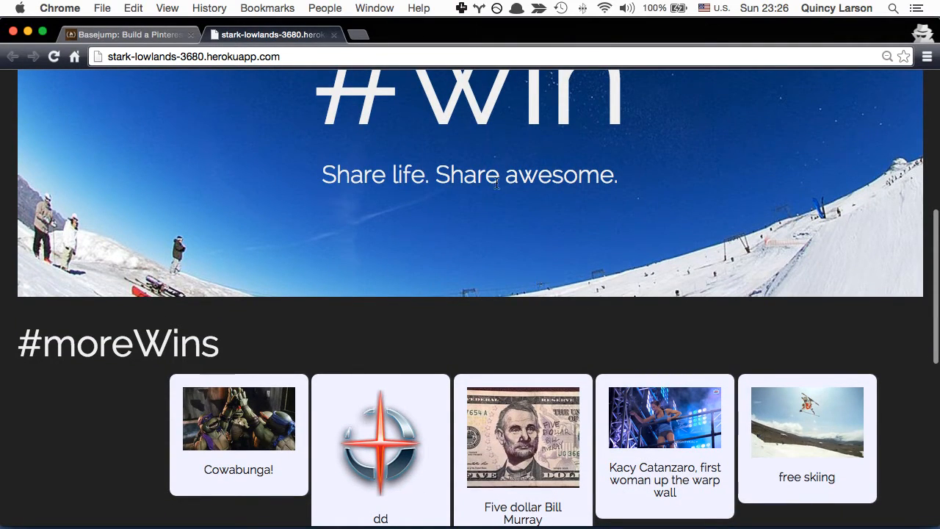
pyautogui.scroll(-3)
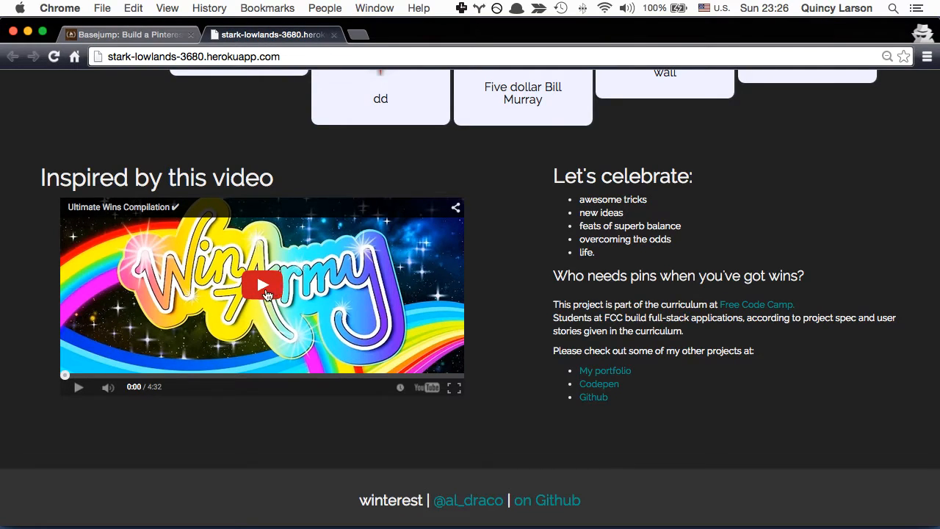
pyautogui.moveTo(536, 258)
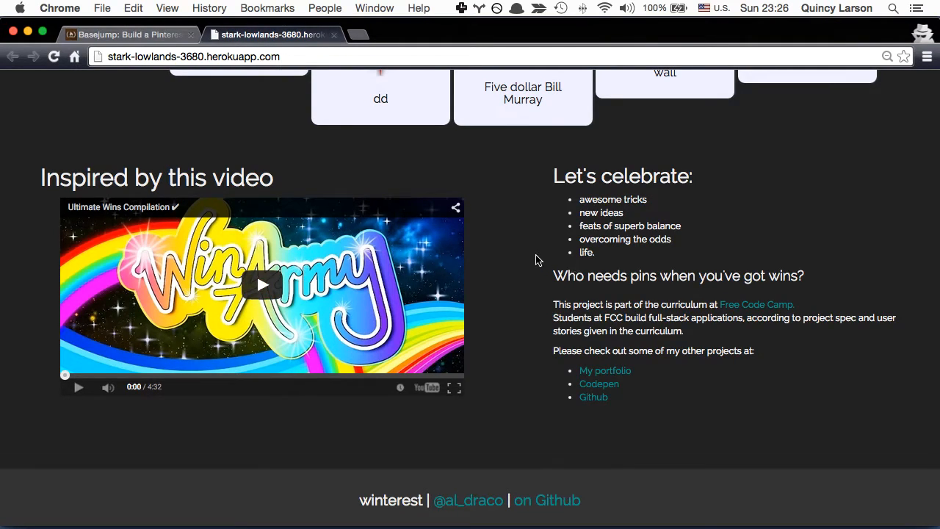
pyautogui.scroll(3)
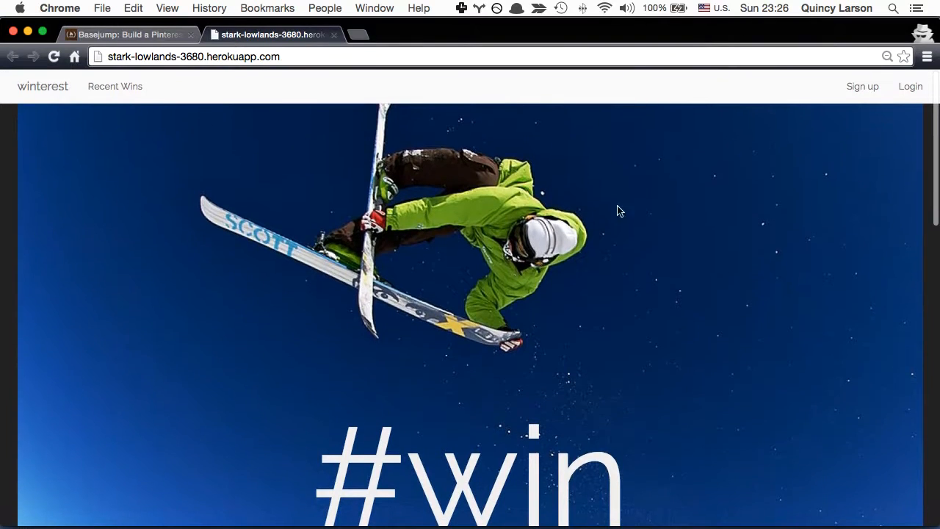
# Sign in to Winterest through Twitter, entering the 'ossi' account credentials and authorizing the app.
pyautogui.click(911, 86)
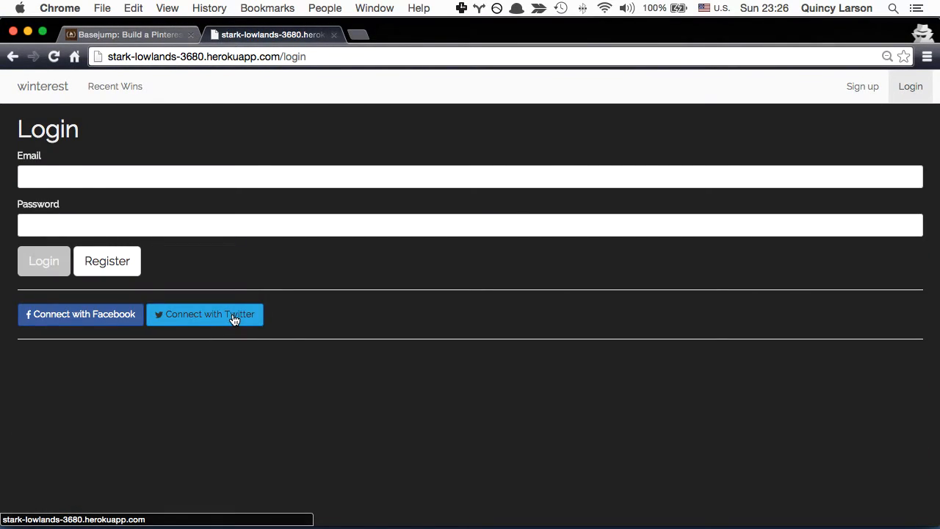
pyautogui.click(204, 314)
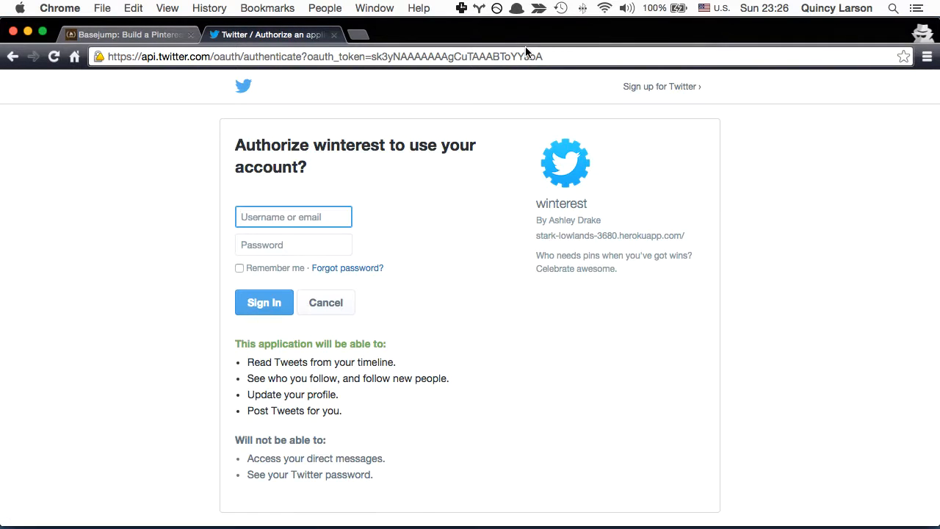
pyautogui.write('ossia')
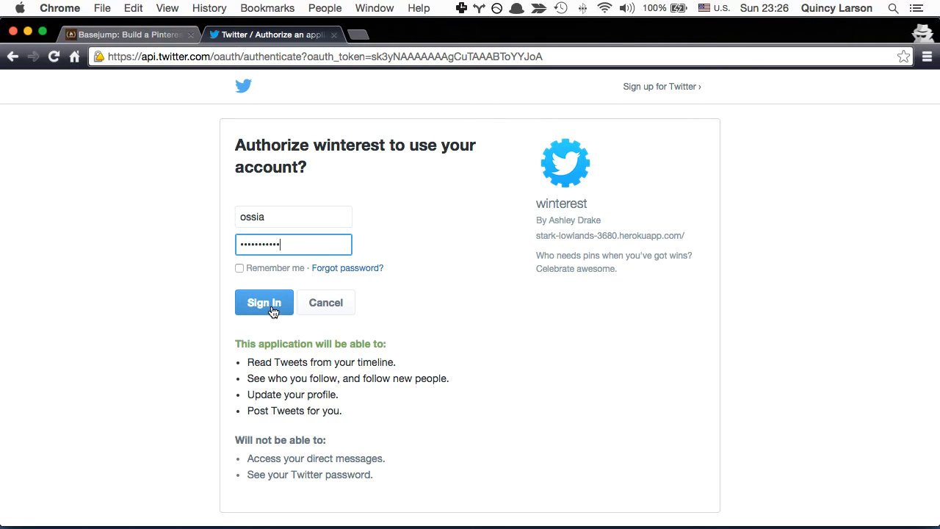
pyautogui.click(264, 303)
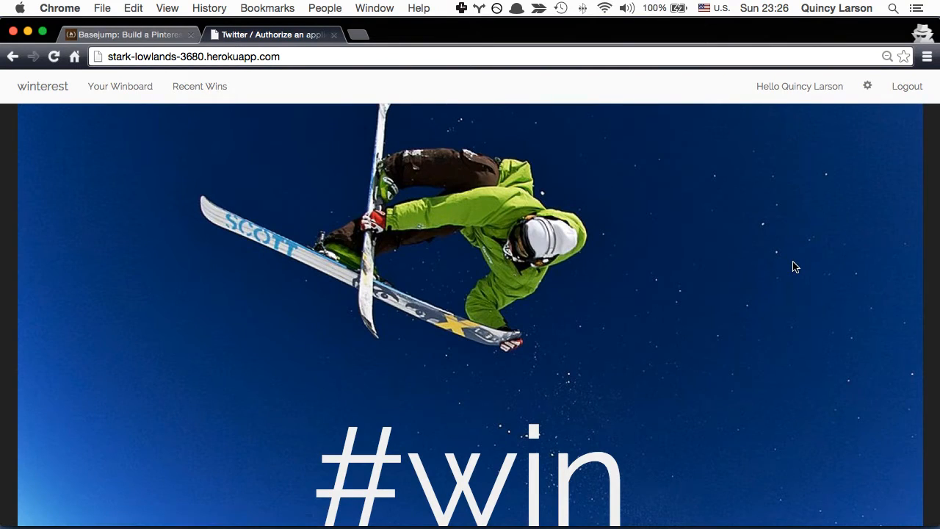
# Go to Your Winboard and bring up the Add a new win form.
pyautogui.scroll(-3)
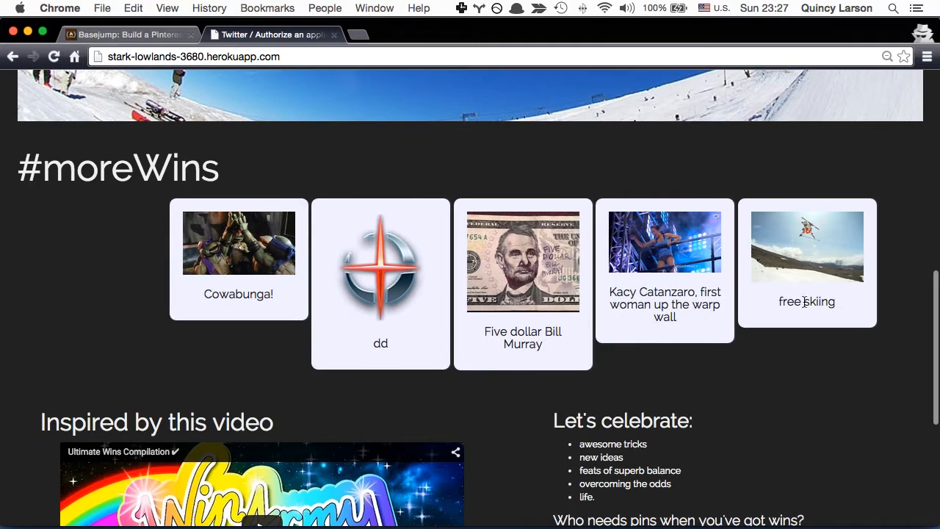
pyautogui.moveTo(767, 372)
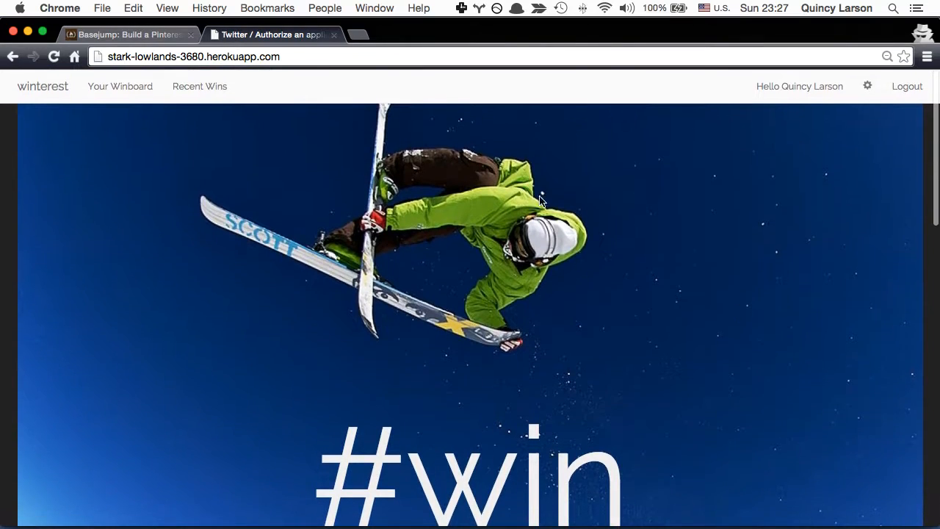
pyautogui.click(120, 86)
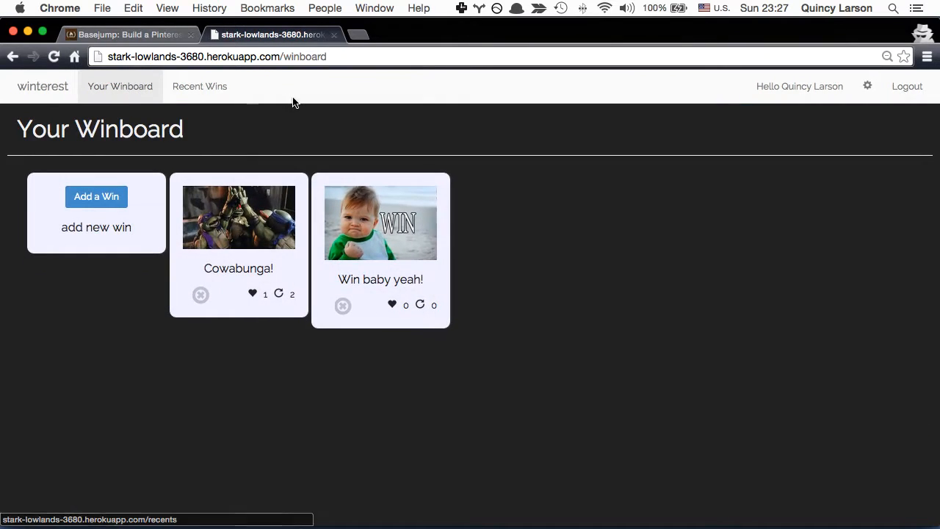
pyautogui.moveTo(313, 247)
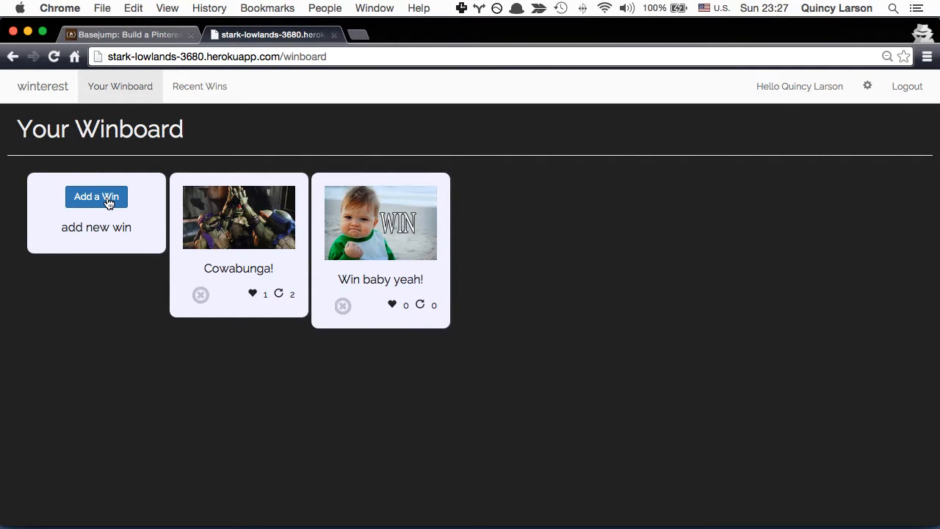
pyautogui.click(97, 197)
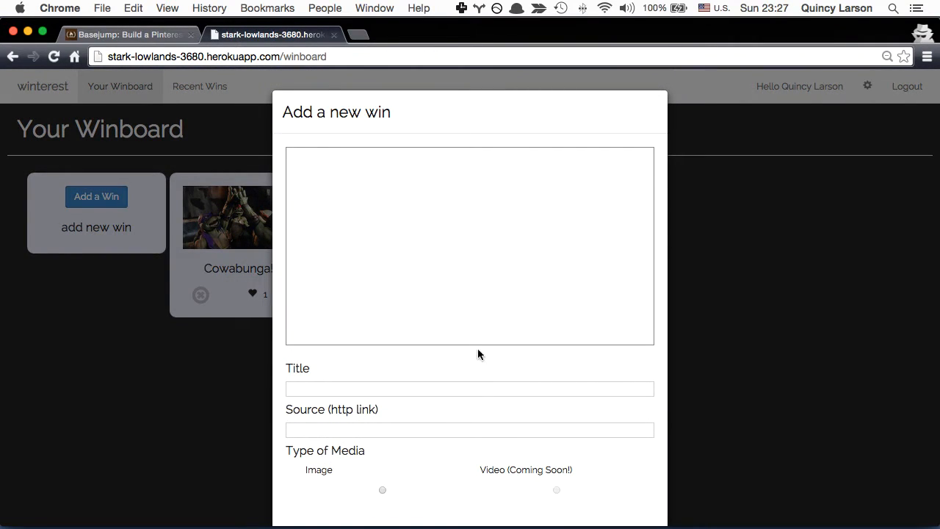
pyautogui.moveTo(470, 370)
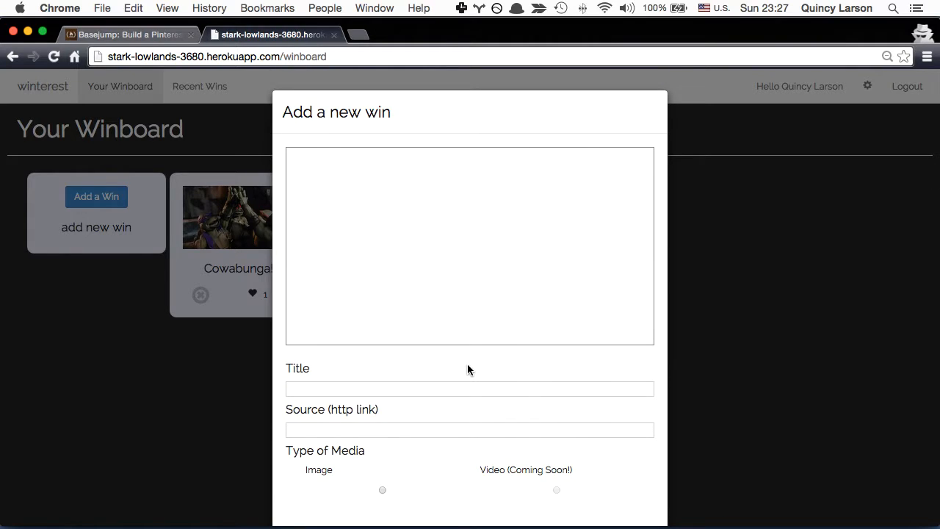
# Find an 'a winner is you' image in a Google Images search in a new tab, then return to the win form.
pyautogui.press('cmd+shift+n')
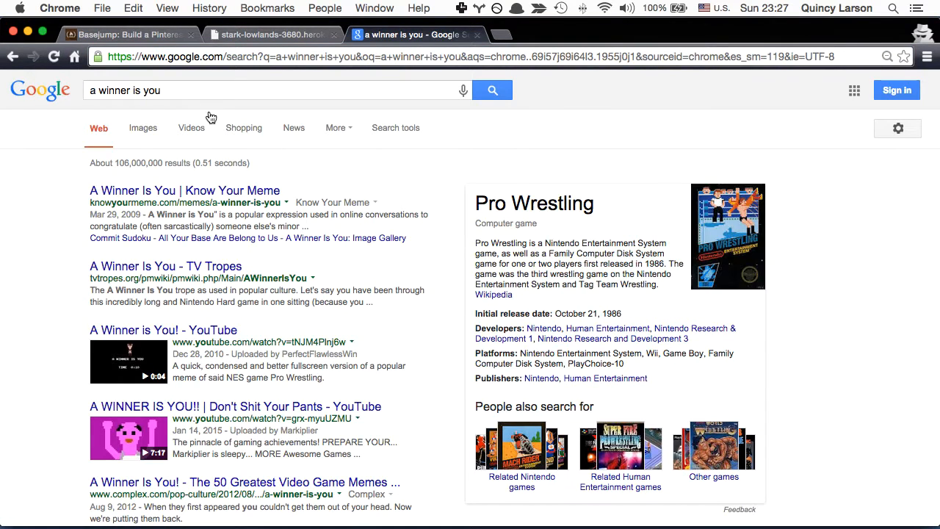
pyautogui.click(143, 126)
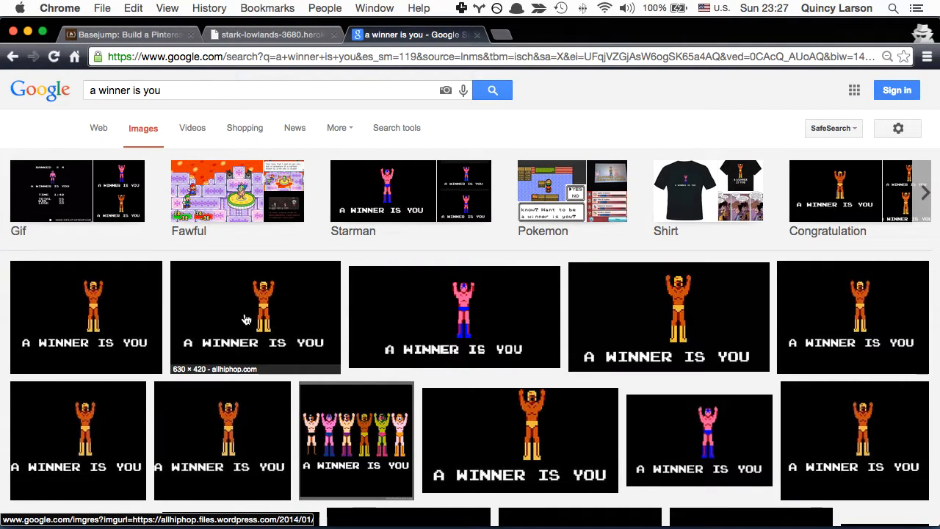
pyautogui.click(256, 318)
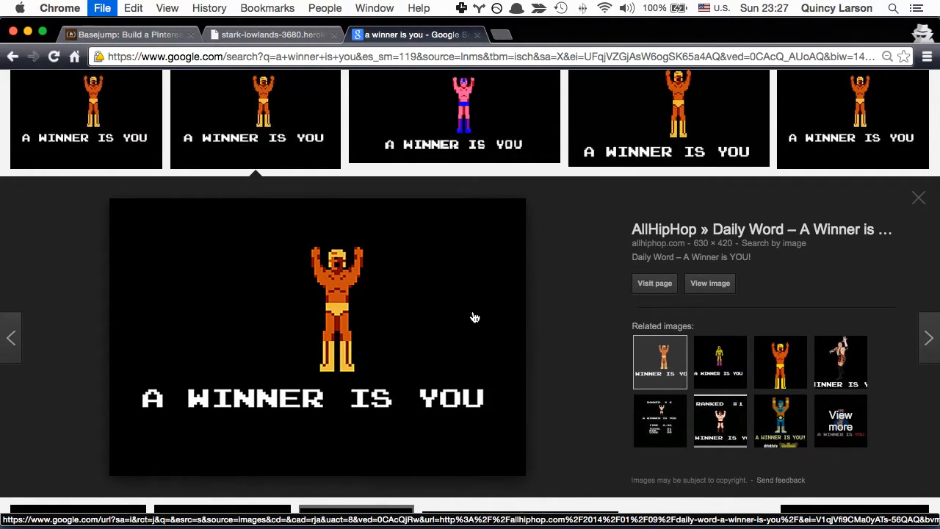
pyautogui.click(272, 35)
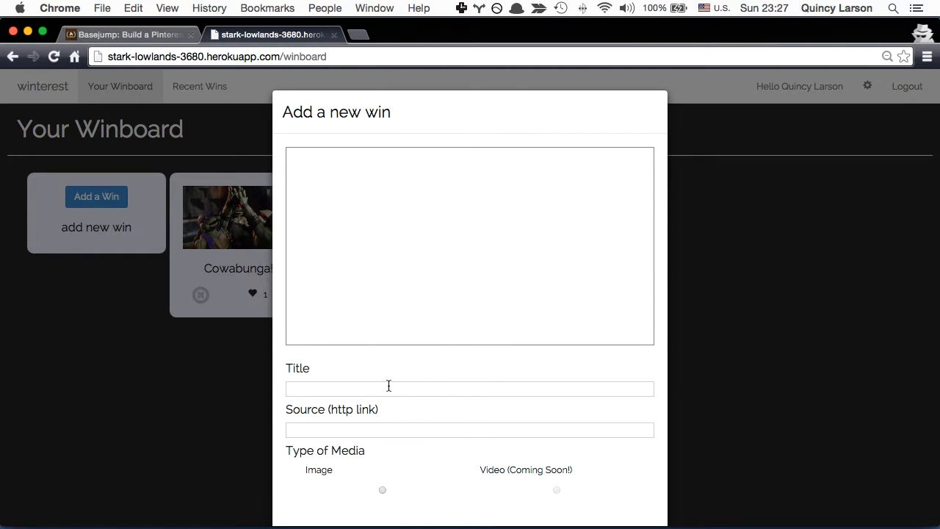
# Add a win titled 'A winner is you!' with the a_winner_is_you.jpg image URL to the Winboard.
pyautogui.write('A winner is you!')
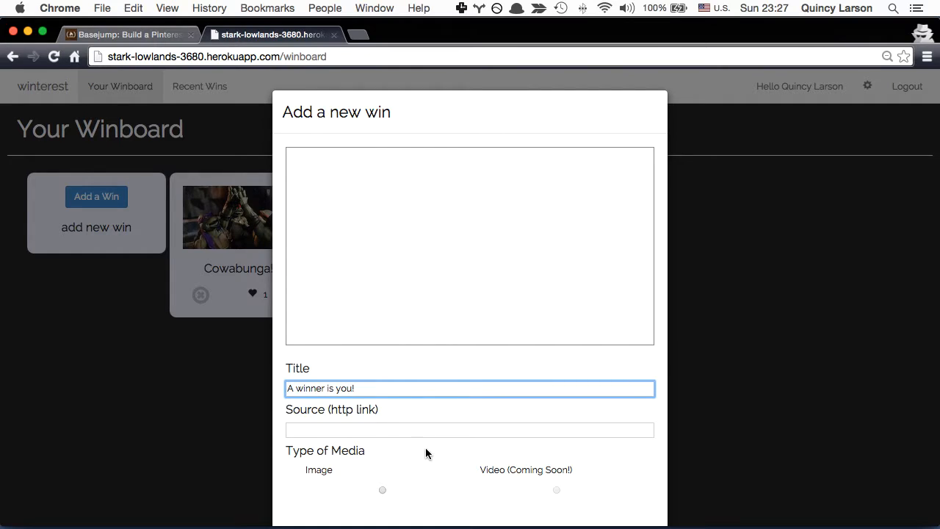
pyautogui.write('https://allhiphop.files.wordpress.com/2014/01/a_winner_is_you.jpg')
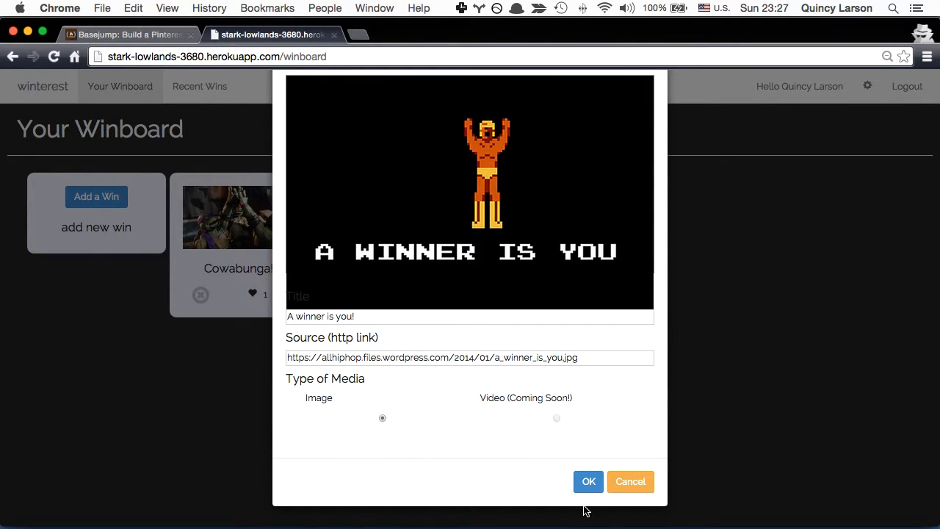
pyautogui.click(588, 482)
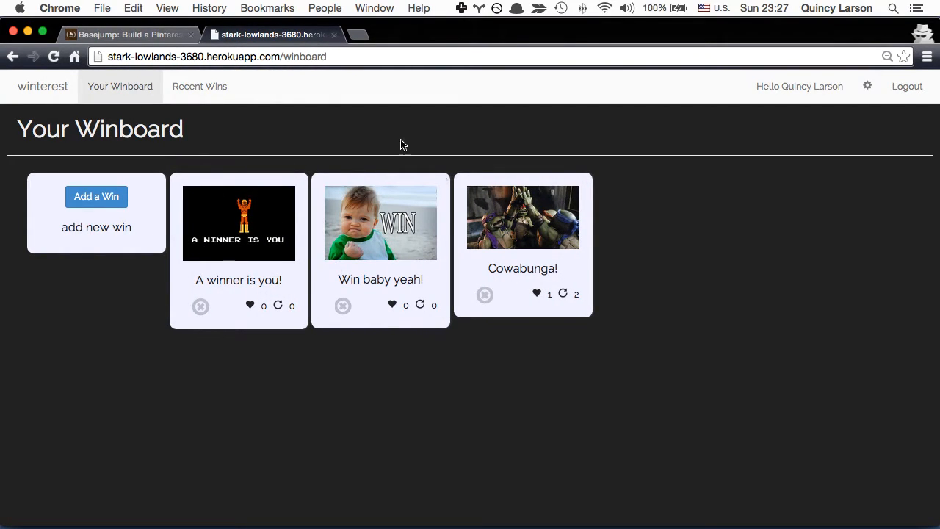
pyautogui.moveTo(261, 191)
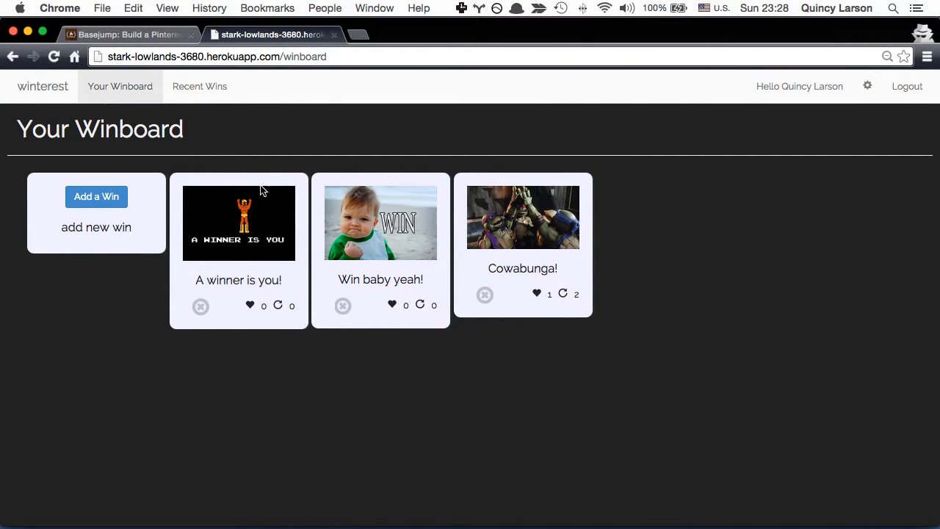
pyautogui.moveTo(414, 366)
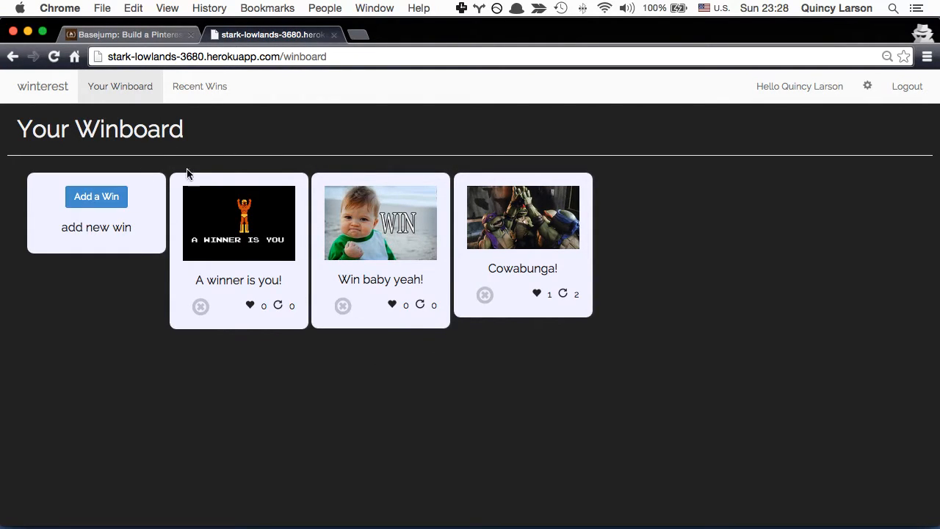
pyautogui.moveTo(200, 85)
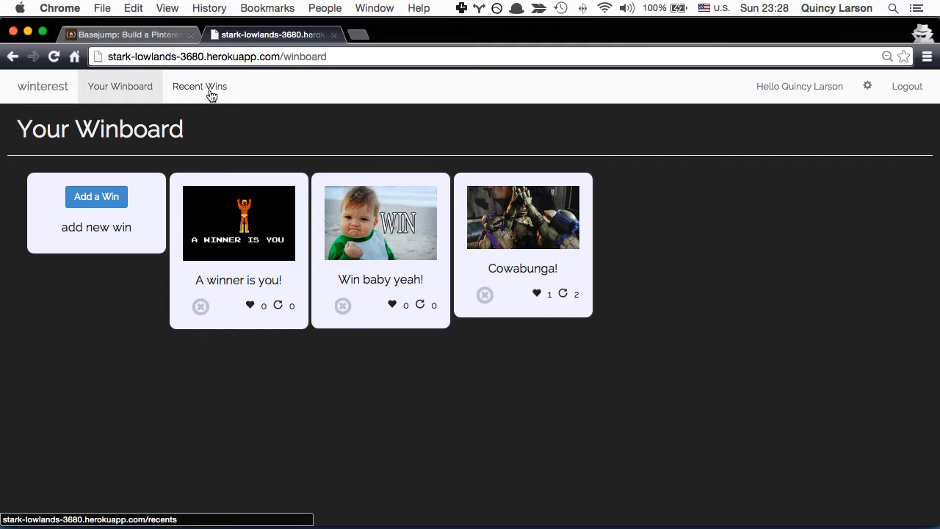
# View the Recent Wins wall and like the US World Cup team pin.
pyautogui.click(200, 86)
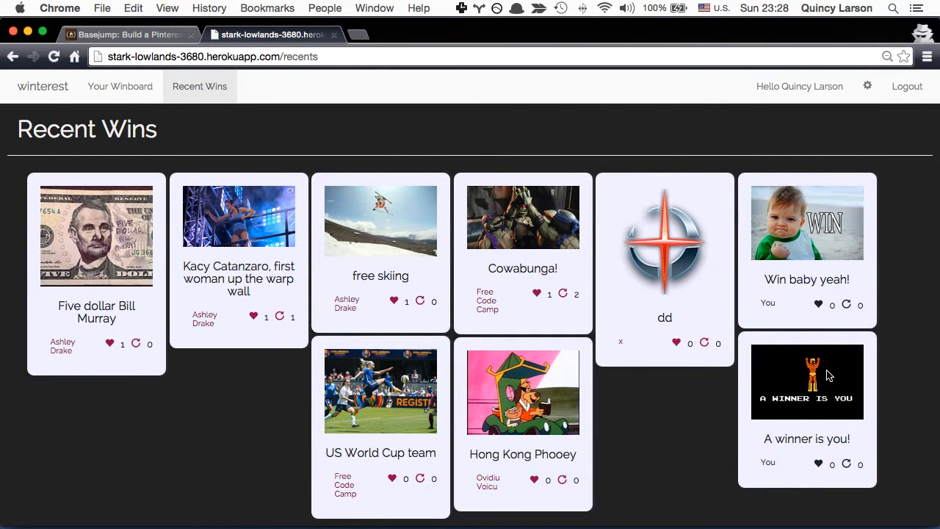
pyautogui.moveTo(826, 419)
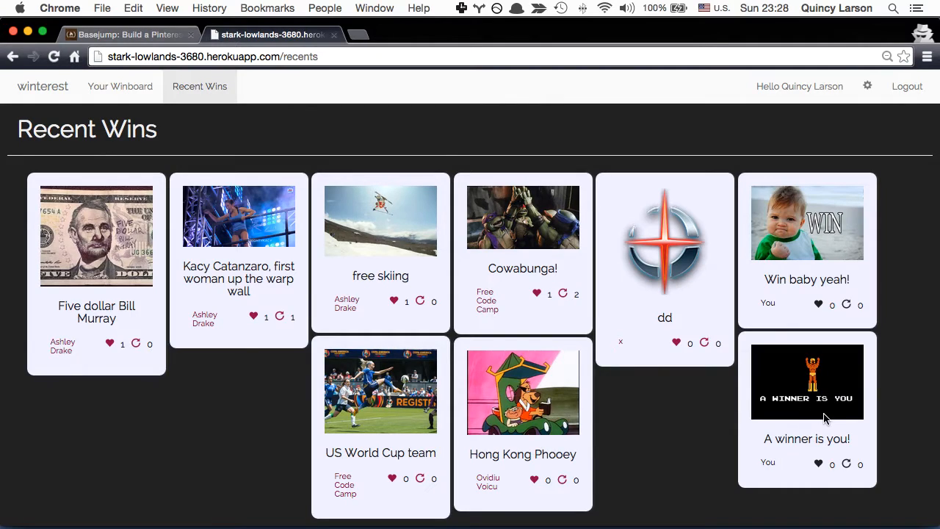
pyautogui.moveTo(816, 257)
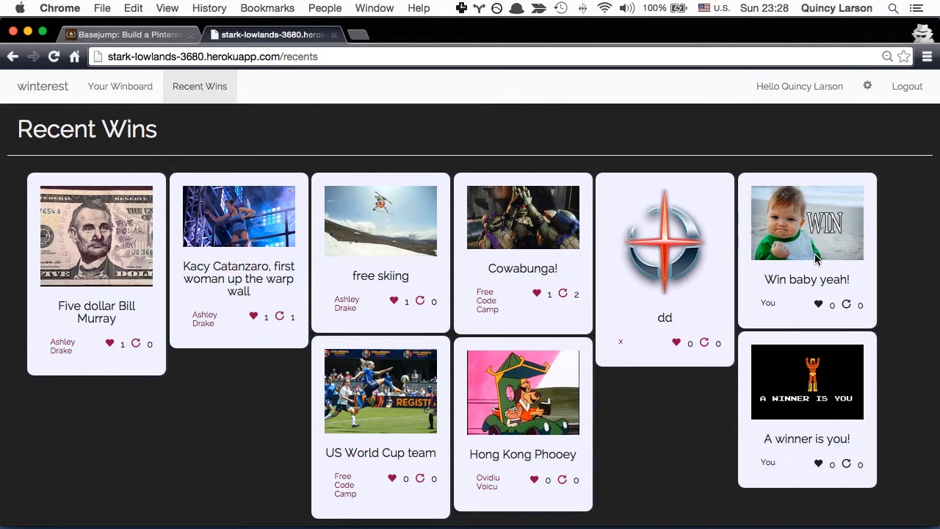
pyautogui.moveTo(594, 318)
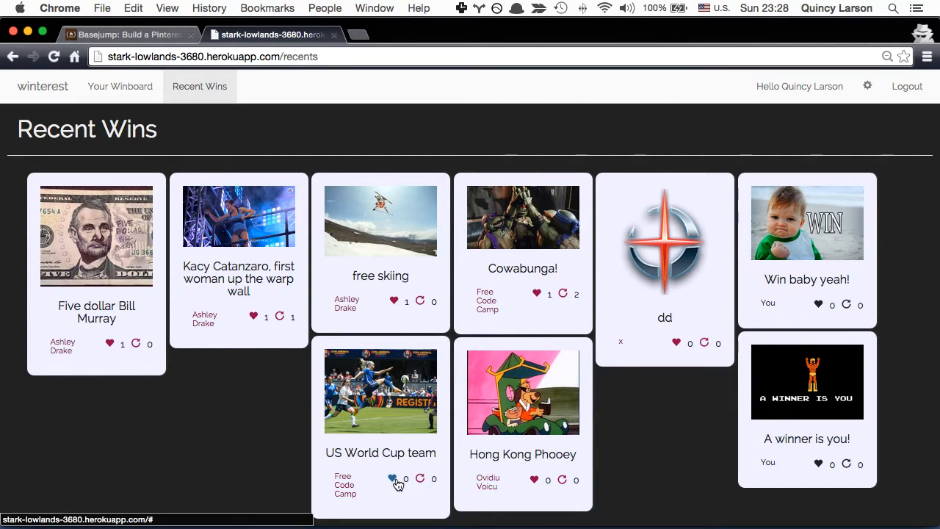
pyautogui.click(394, 479)
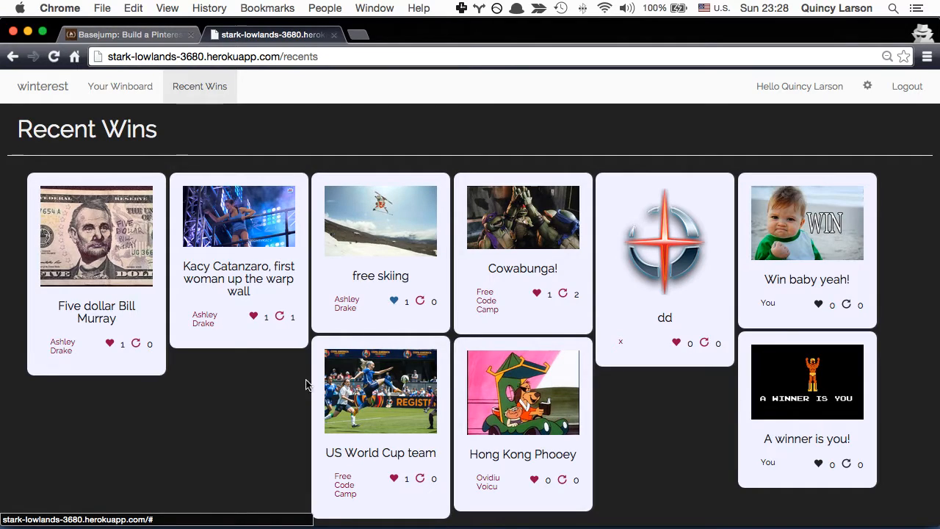
pyautogui.moveTo(664, 420)
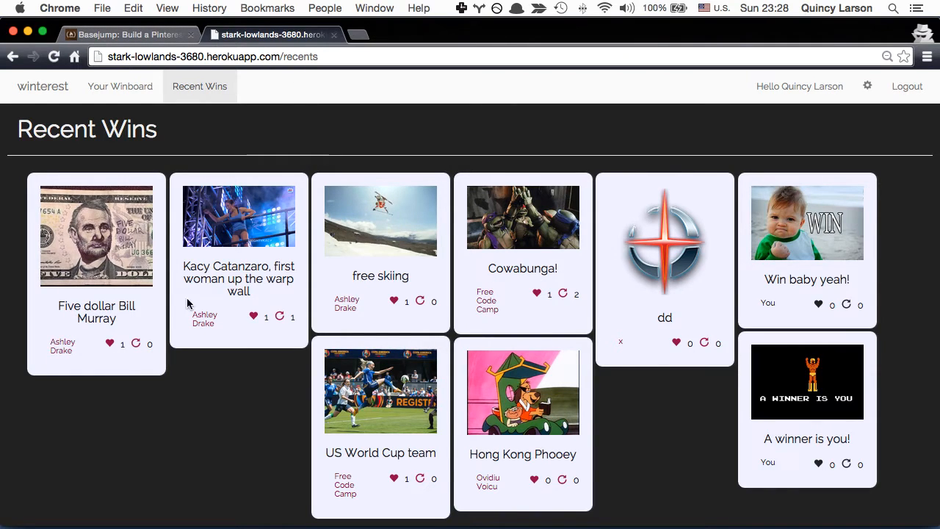
# Read through the Basejump Pinterest clone user stories, Masonry.js hint and Yeoman guidance on freeCodeCamp.
pyautogui.click(125, 35)
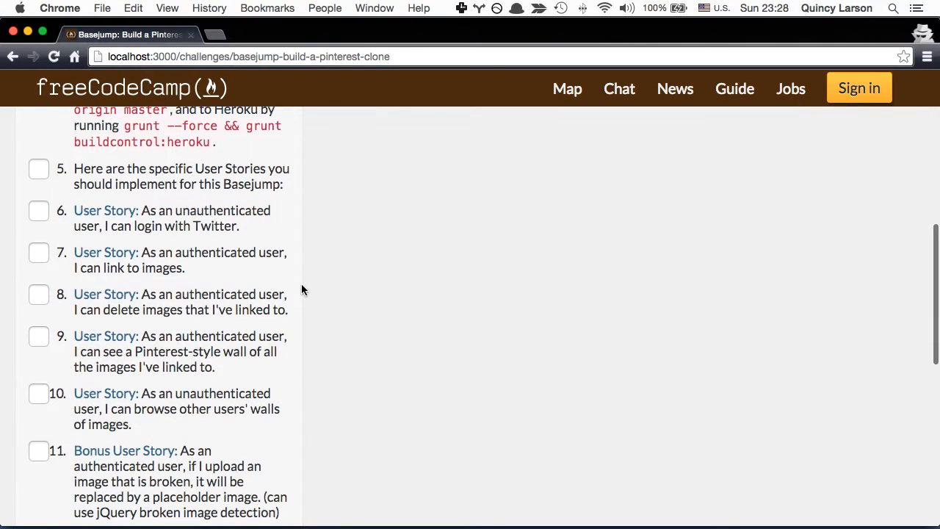
pyautogui.scroll(-3)
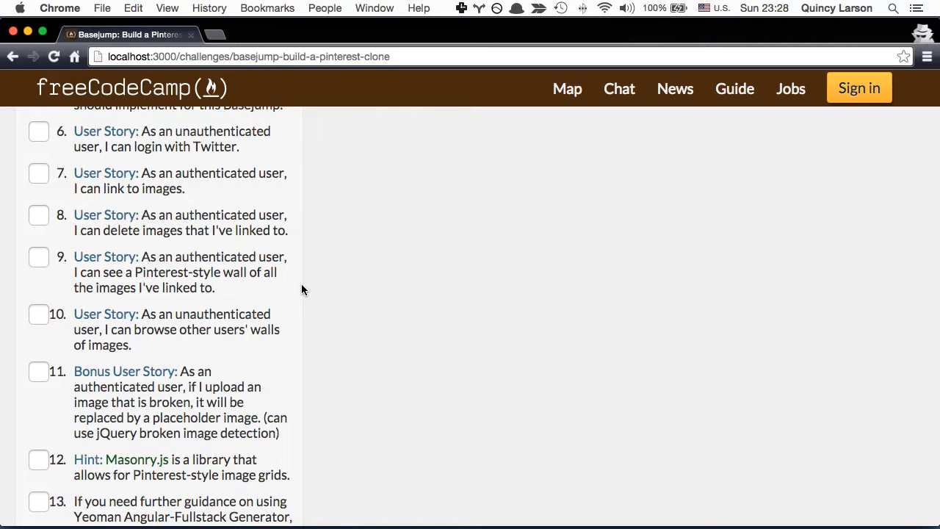
pyautogui.moveTo(300, 198)
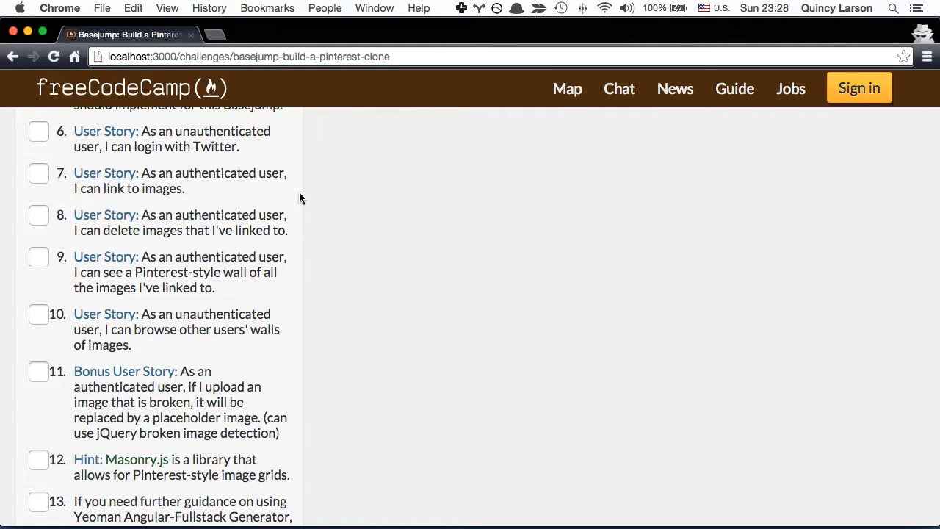
pyautogui.moveTo(297, 227)
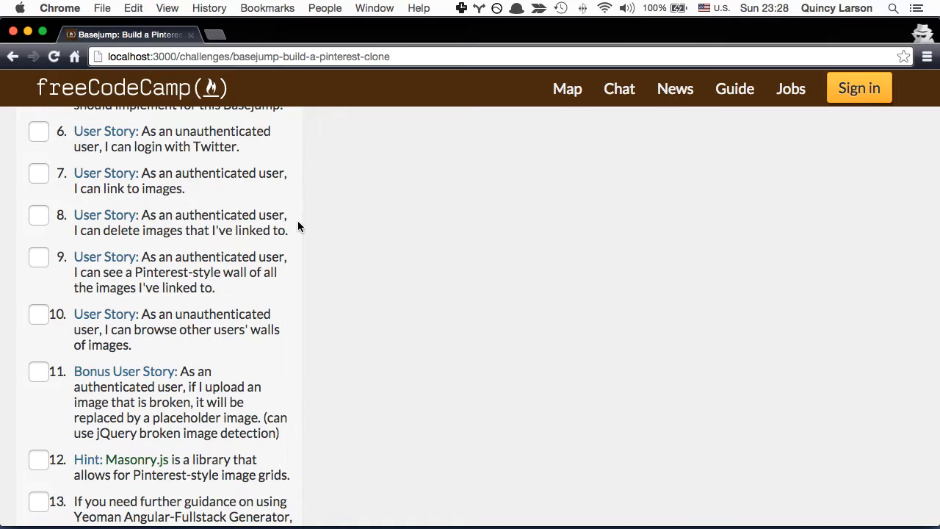
pyautogui.scroll(-3)
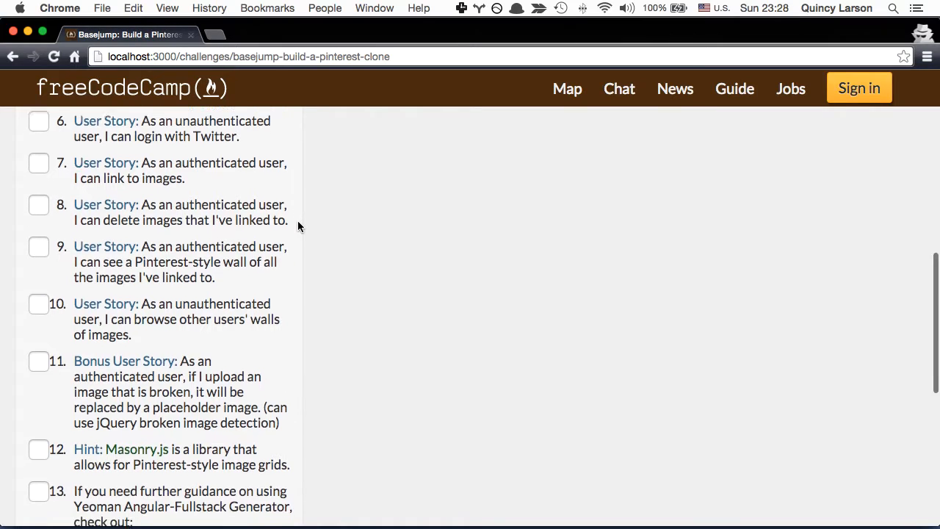
pyautogui.scroll(-3)
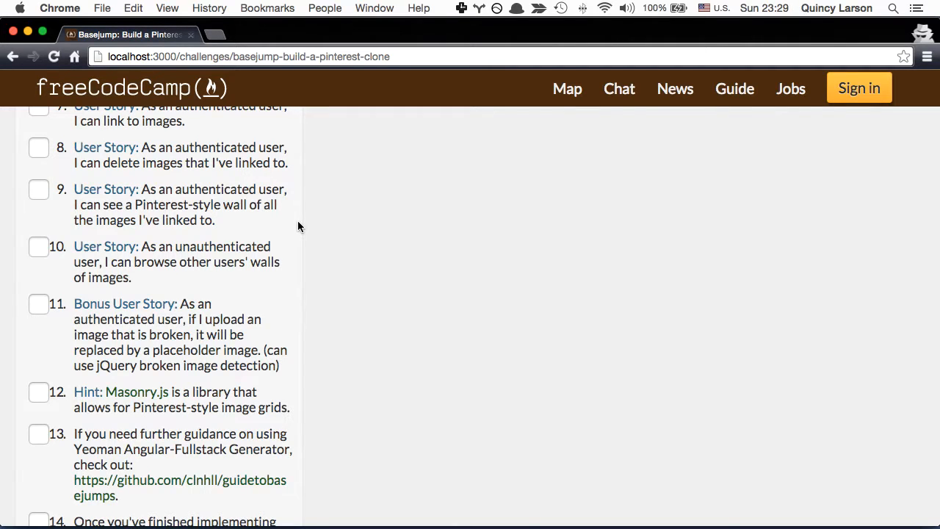
pyautogui.scroll(-3)
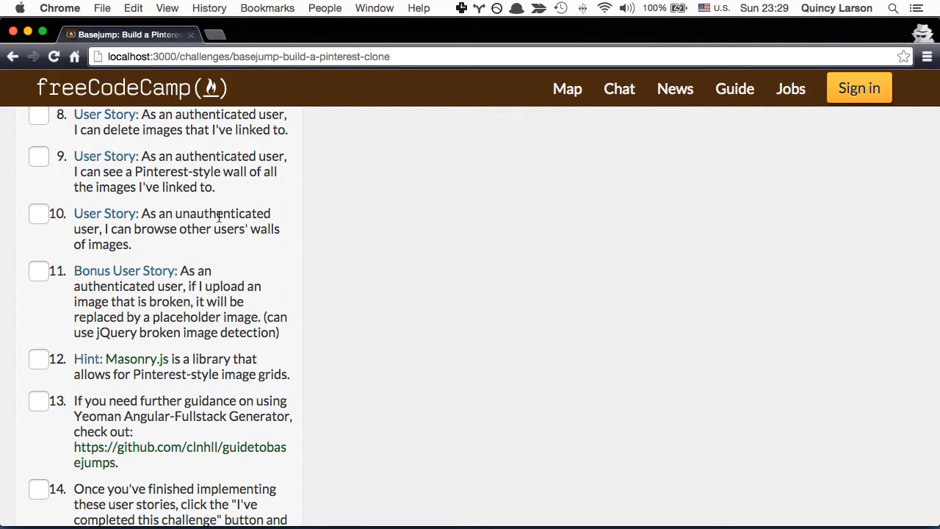
pyautogui.moveTo(517, 285)
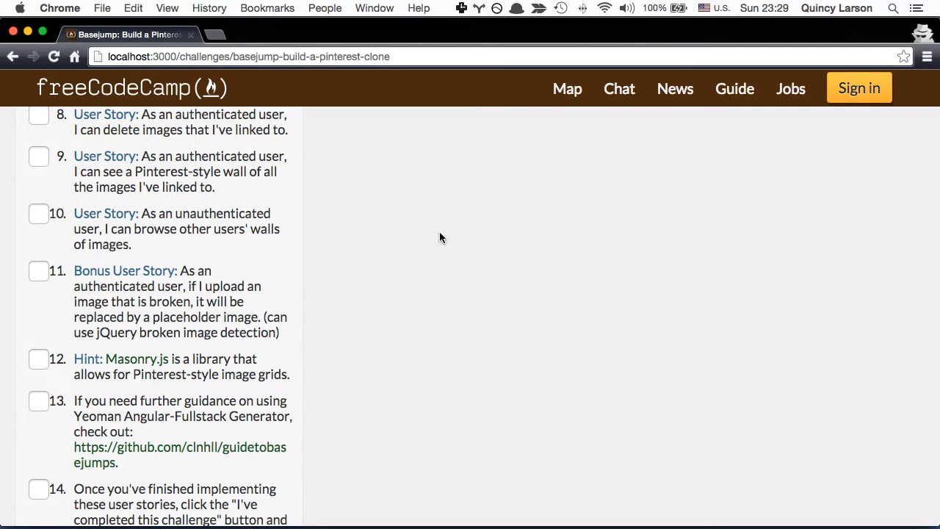
pyautogui.moveTo(457, 235)
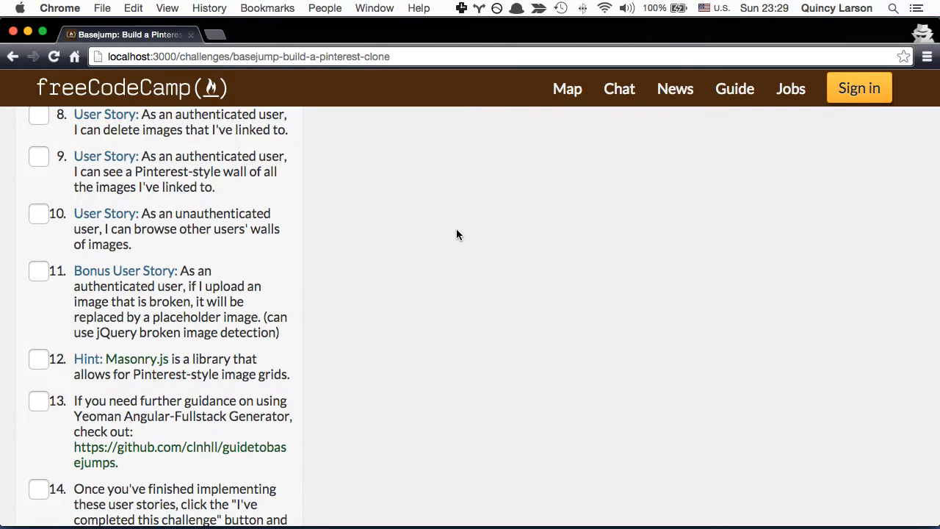
# Scroll to the challenge's GitHub and Heroku URL submission instructions.
pyautogui.scroll(-3)
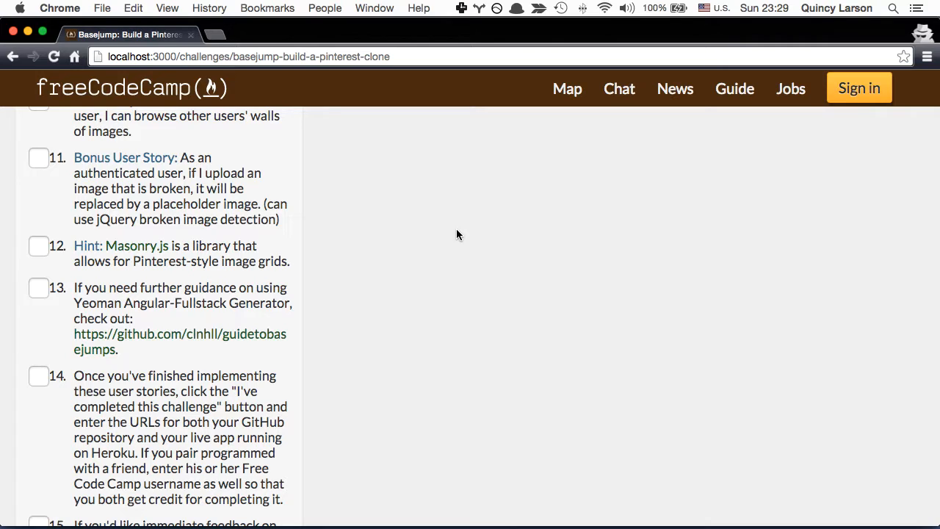
pyautogui.moveTo(182, 250)
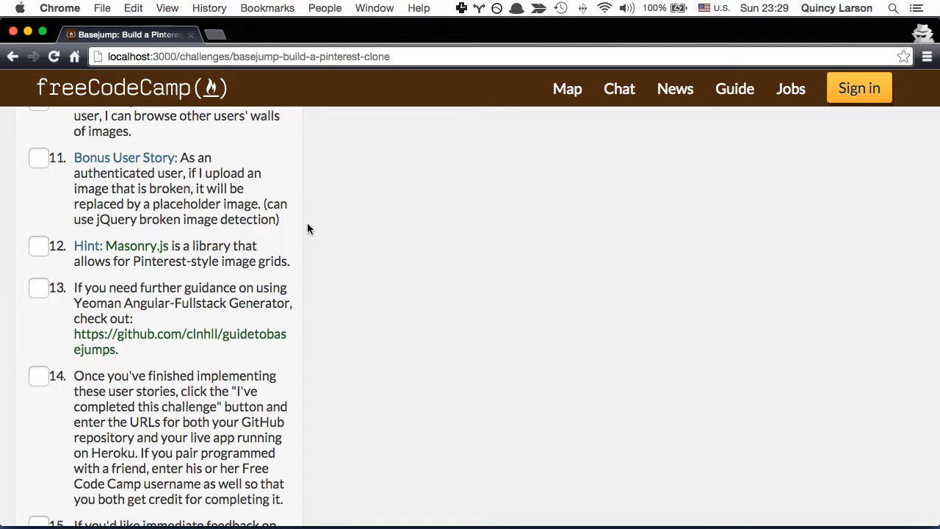
pyautogui.moveTo(526, 247)
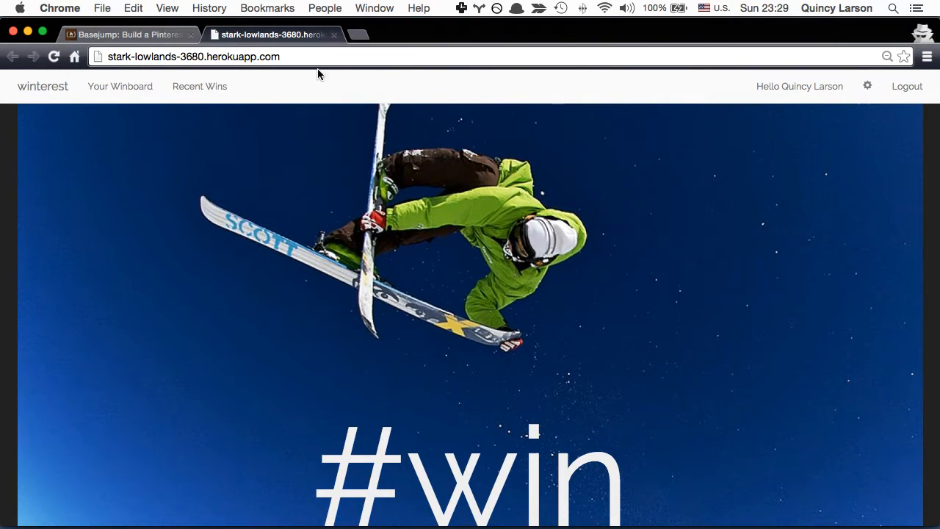
# Return to the Recent Wins wall showing the US World Cup team pin at one like.
pyautogui.click(200, 85)
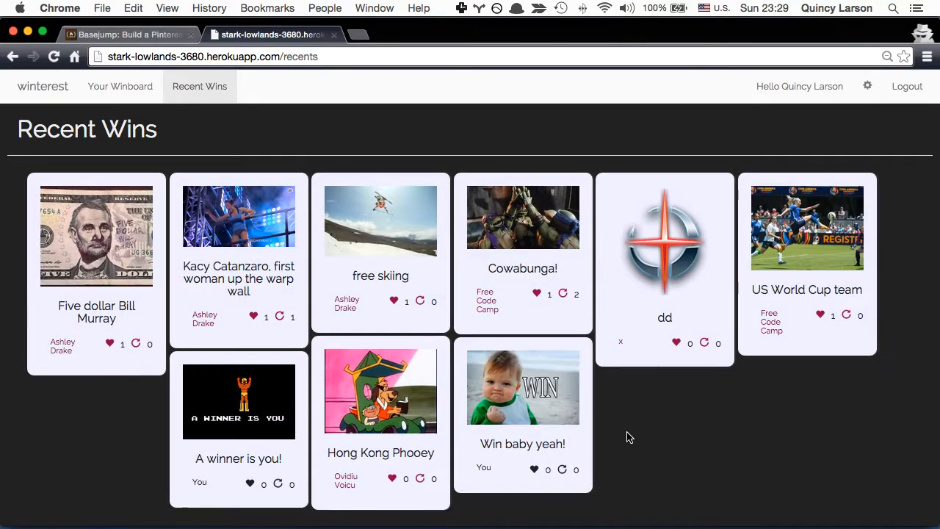
pyautogui.moveTo(267, 419)
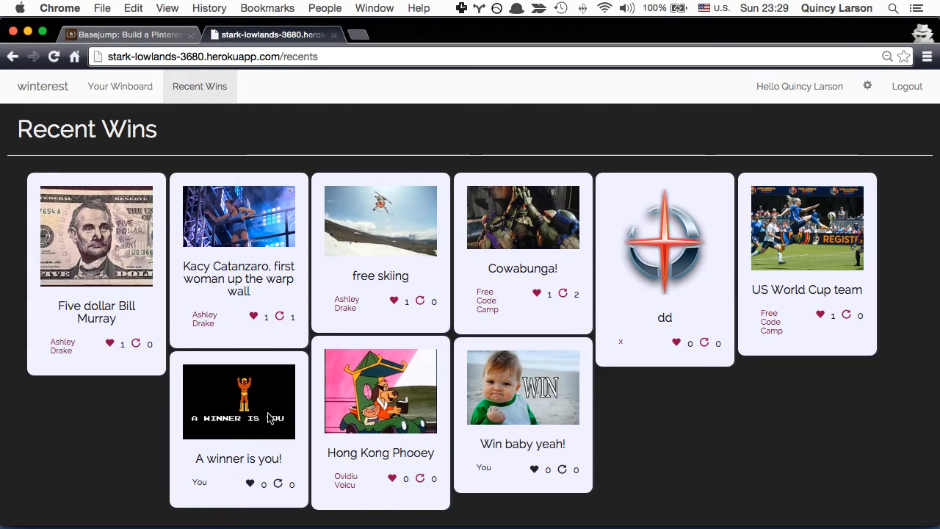
pyautogui.moveTo(464, 391)
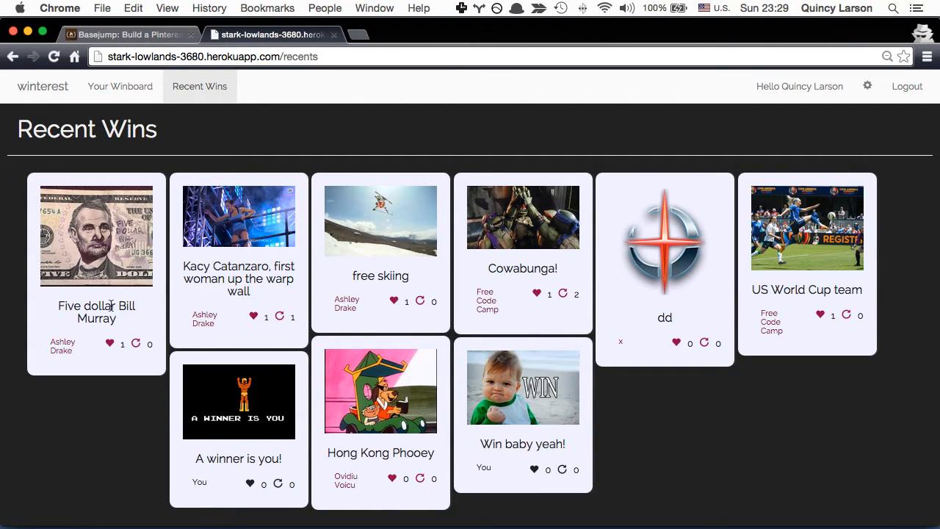
pyautogui.moveTo(805, 184)
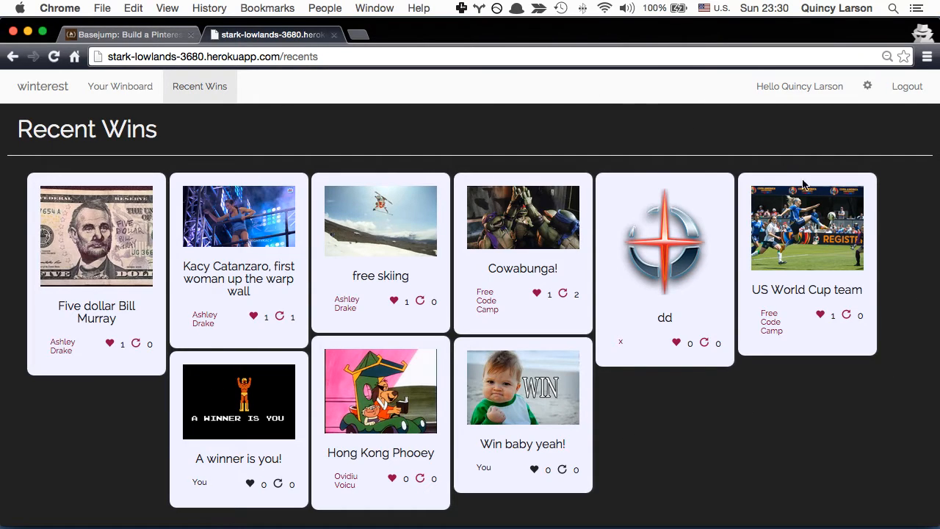